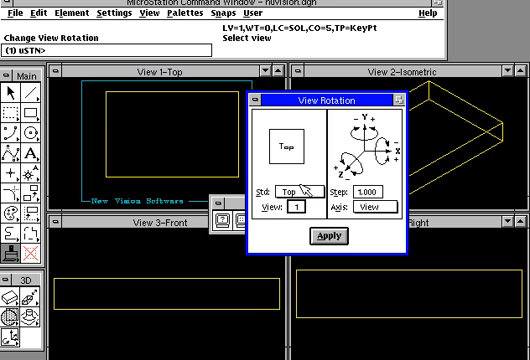
- Set View 1 to the Iso standard orientation in the View Rotation dialog and apply it
click(300, 192)
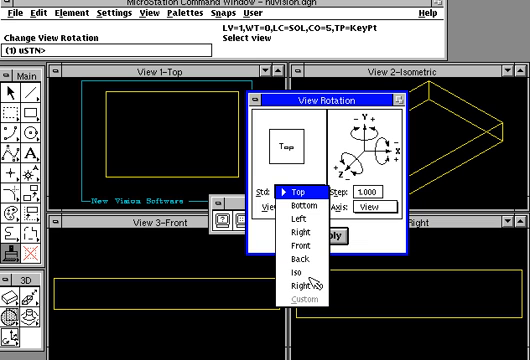
mouse_move(315, 288)
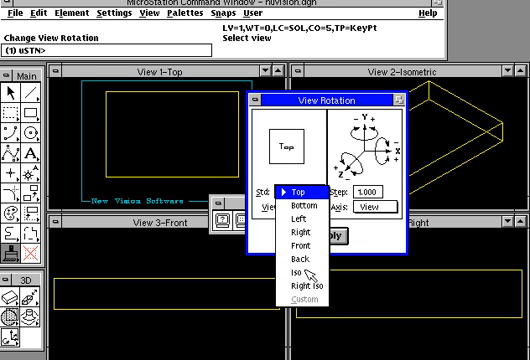
click(294, 266)
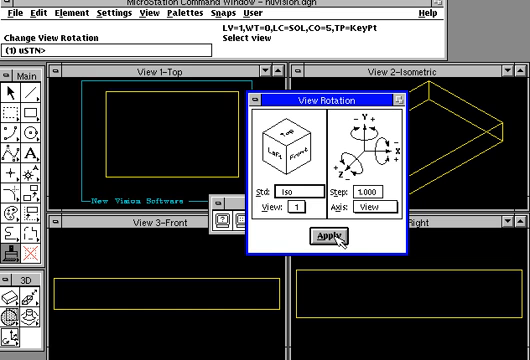
click(351, 236)
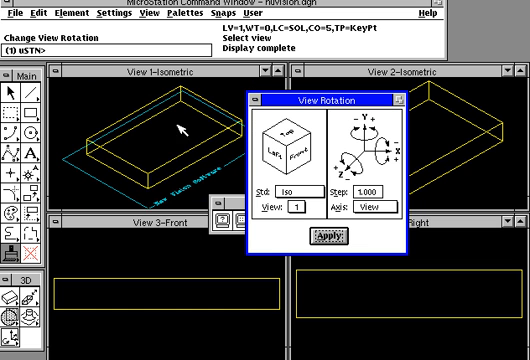
mouse_move(189, 178)
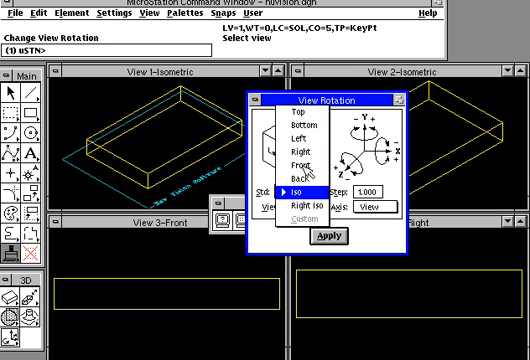
- Apply the Front standard orientation to View 1, then select Top from the Std list
click(294, 164)
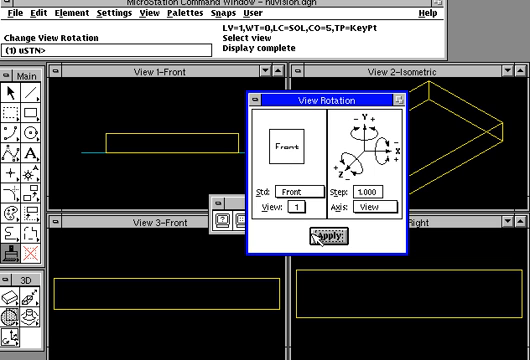
click(288, 199)
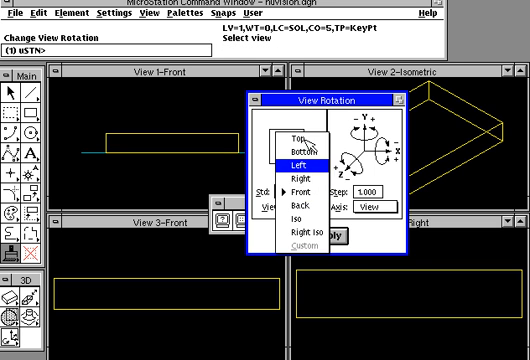
click(290, 128)
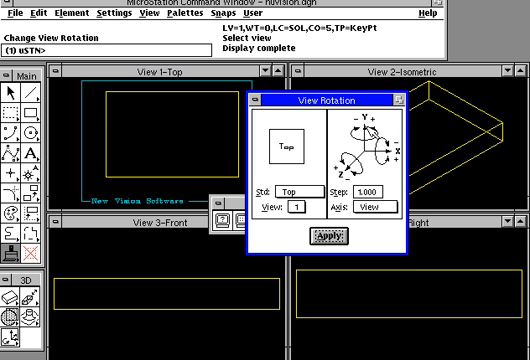
mouse_move(380, 130)
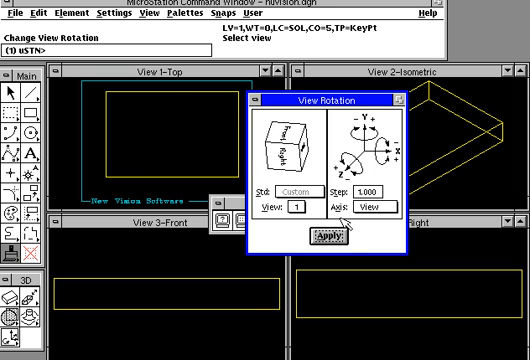
- Apply the custom axis-stepped rotation to View 1
click(348, 235)
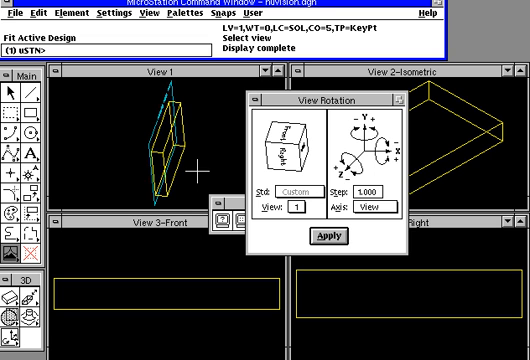
mouse_move(333, 213)
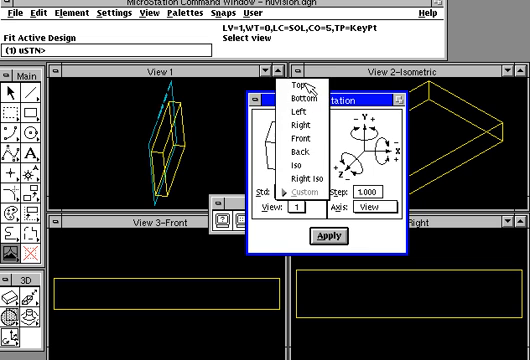
- Select the Top standard orientation for View 1 again
click(304, 94)
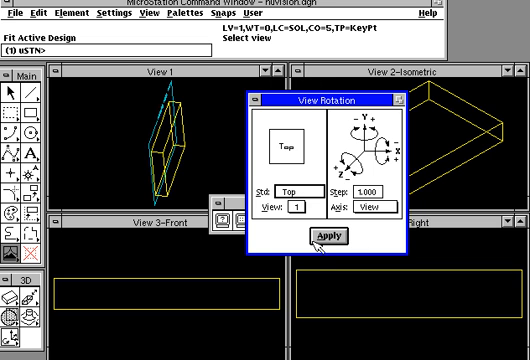